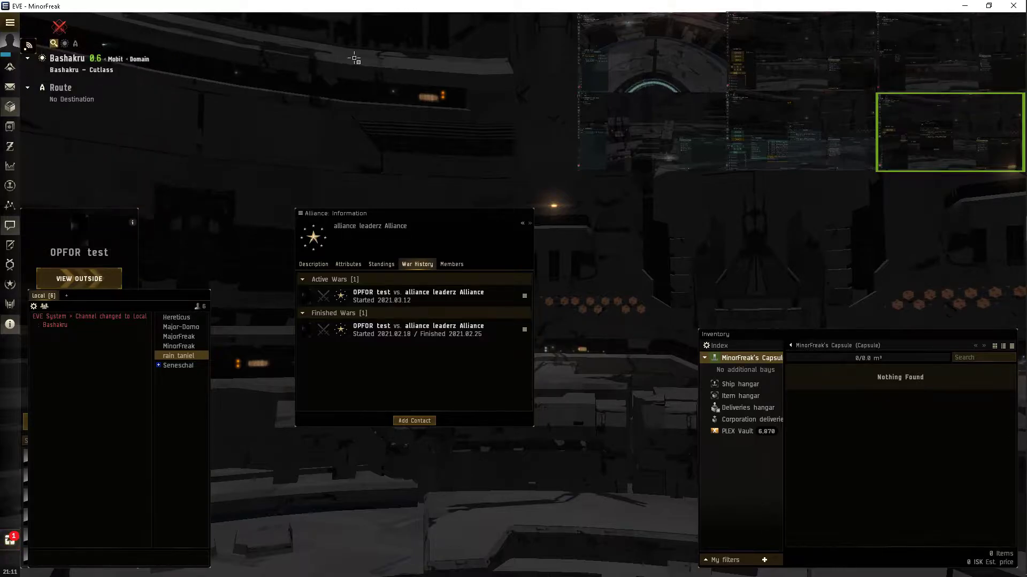
{"action": "mouse_move", "coordinate": [271, 87]}
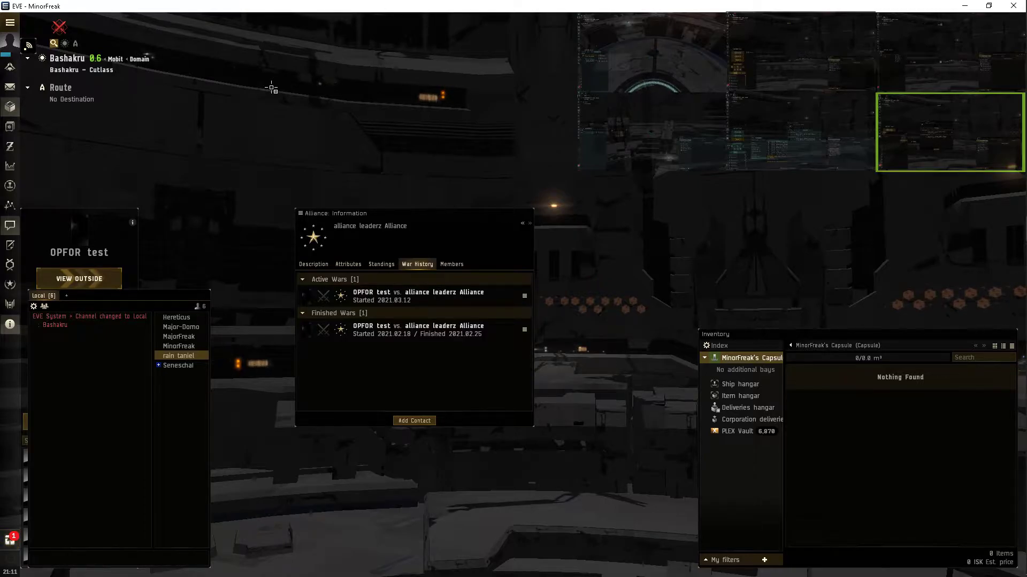
{"action": "mouse_move", "coordinate": [888, 245]}
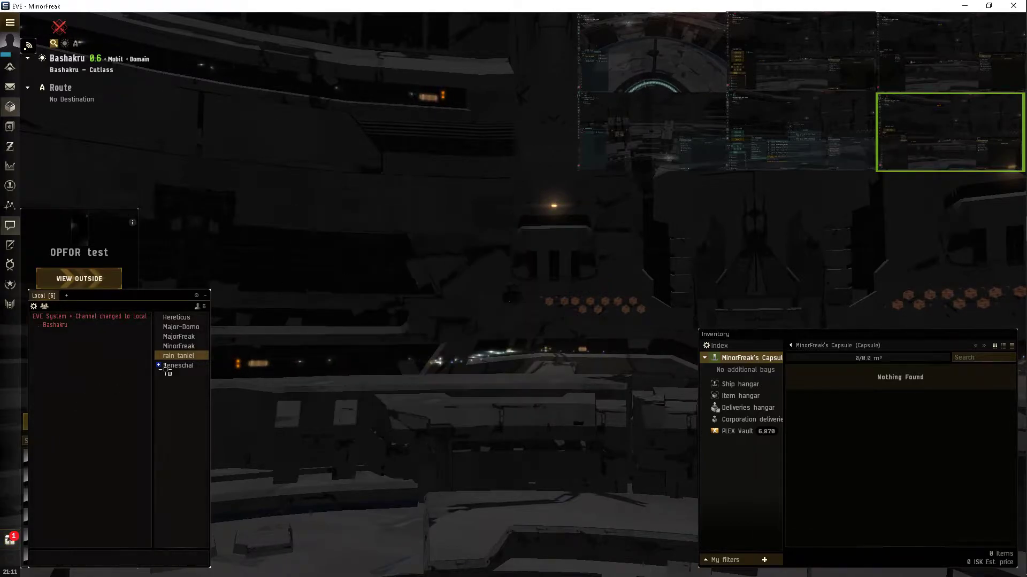
Step: View the pilot's alliance information and its war history from the local channel
{"action": "right_click", "coordinate": [178, 355]}
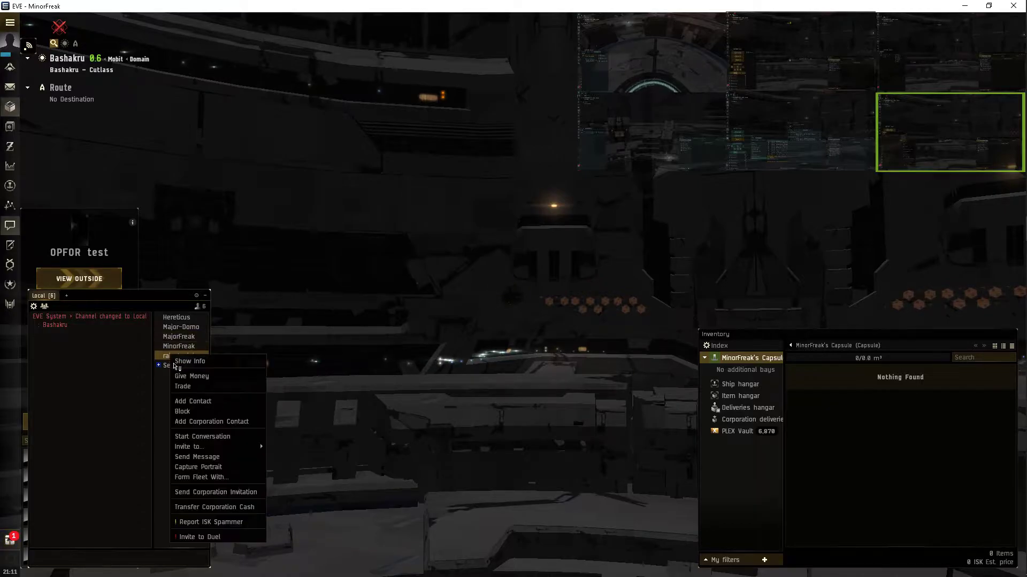
{"action": "left_click", "coordinate": [189, 361]}
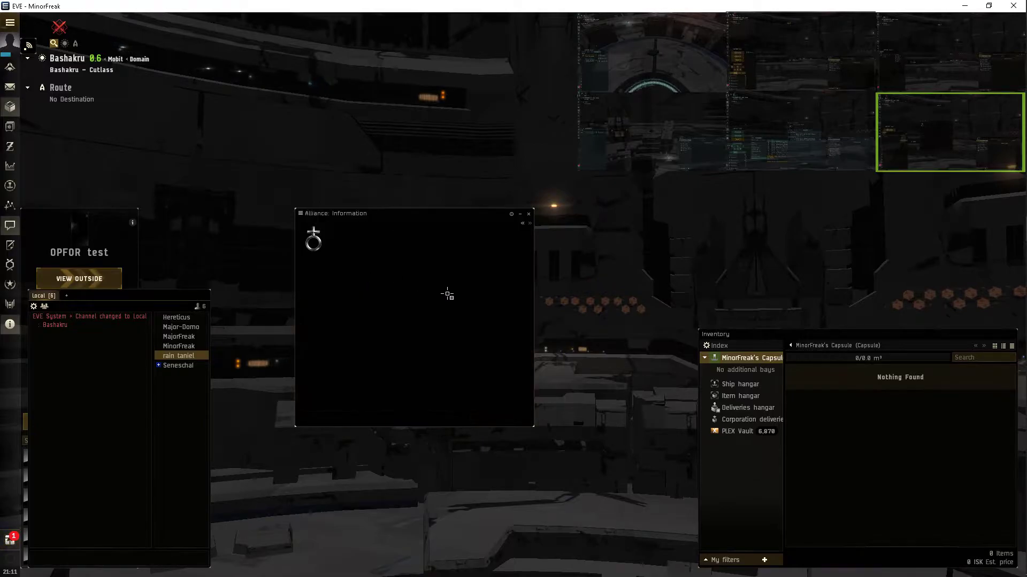
{"action": "left_click", "coordinate": [416, 264]}
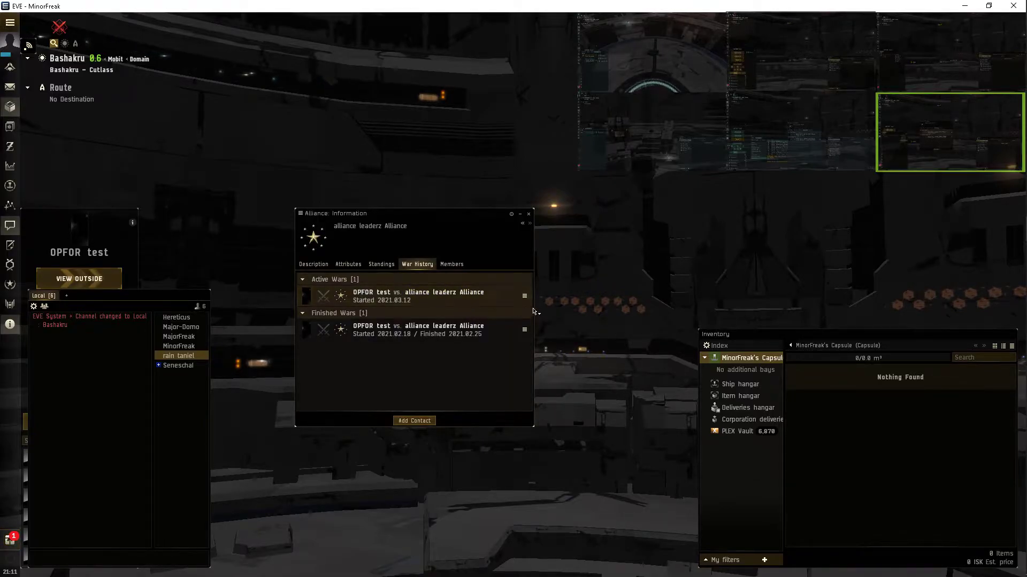
{"action": "left_click", "coordinate": [524, 295]}
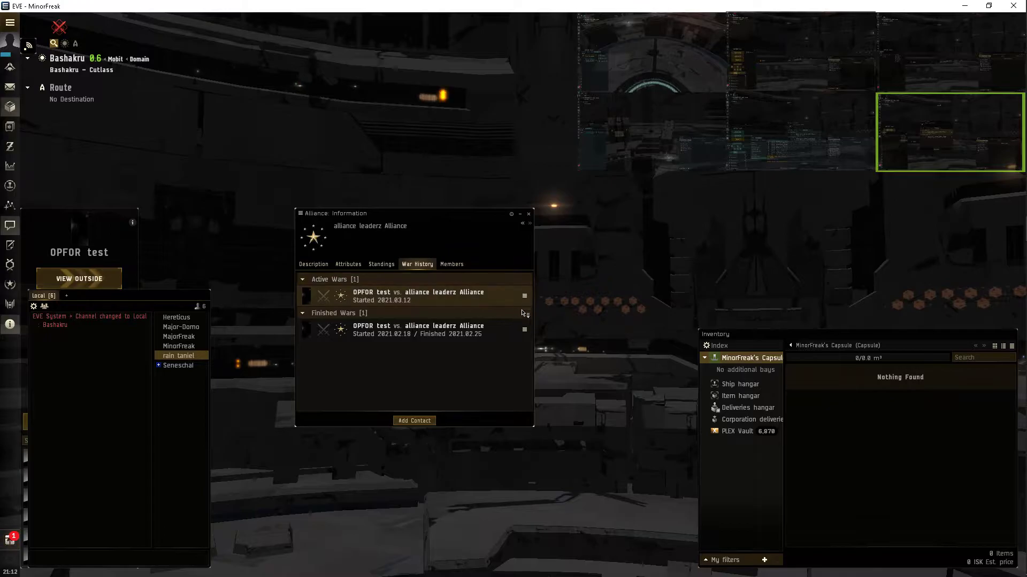
Step: Submit an offer to assist in the active OPFOR test war, then view the defender's war mail
{"action": "left_click", "coordinate": [524, 296]}
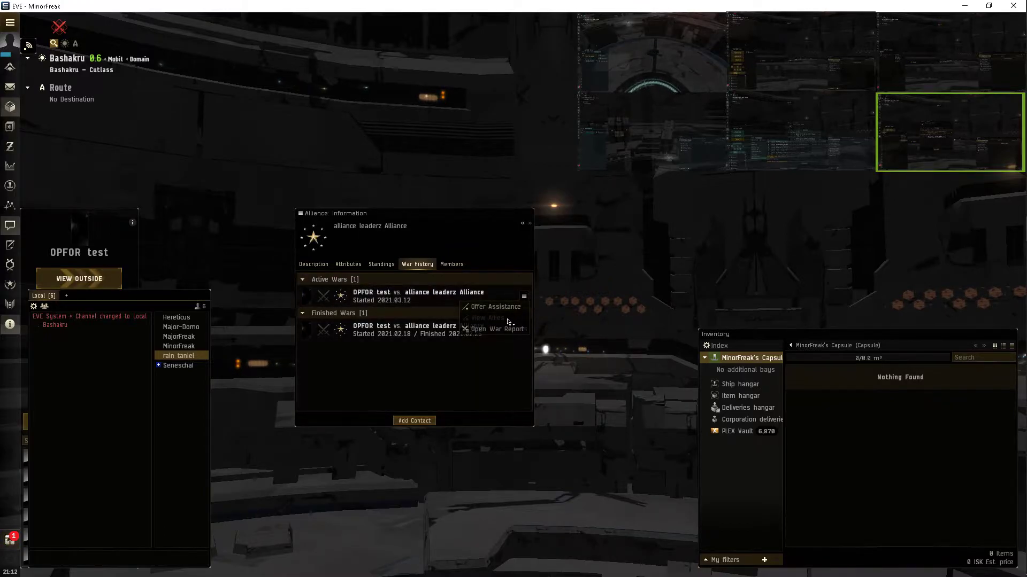
{"action": "left_click", "coordinate": [491, 307]}
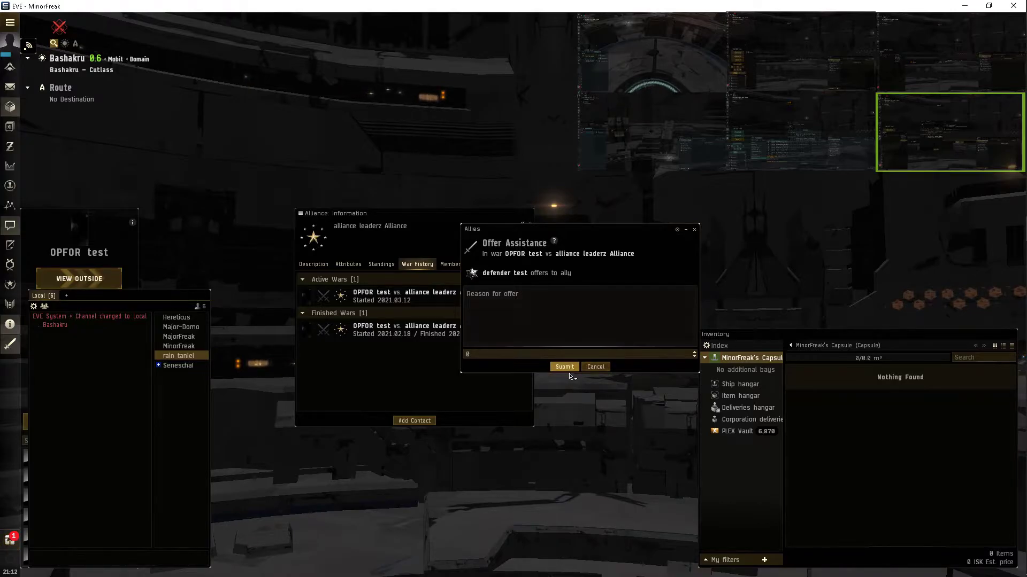
{"action": "left_click", "coordinate": [564, 367]}
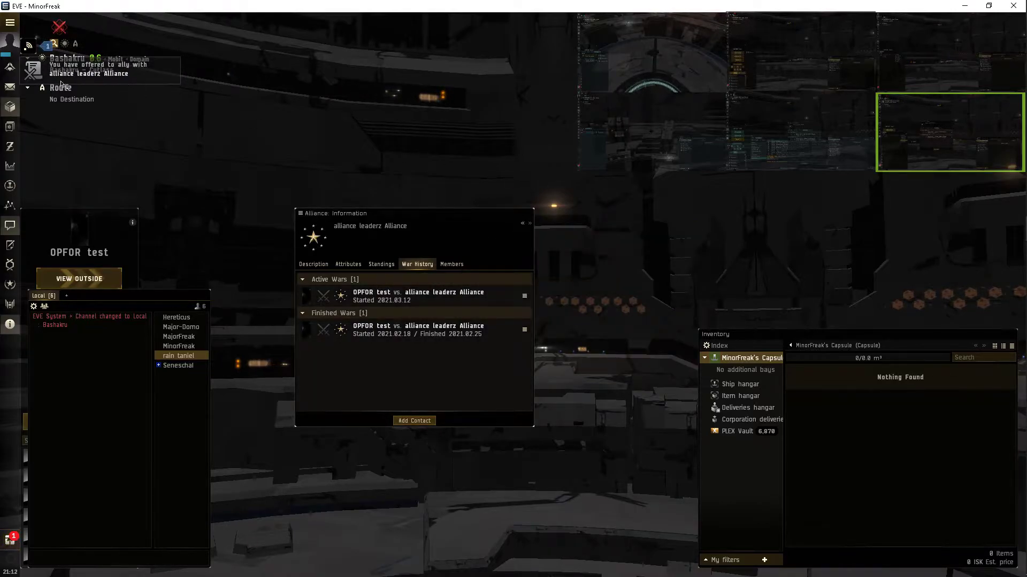
{"action": "left_click", "coordinate": [28, 44]}
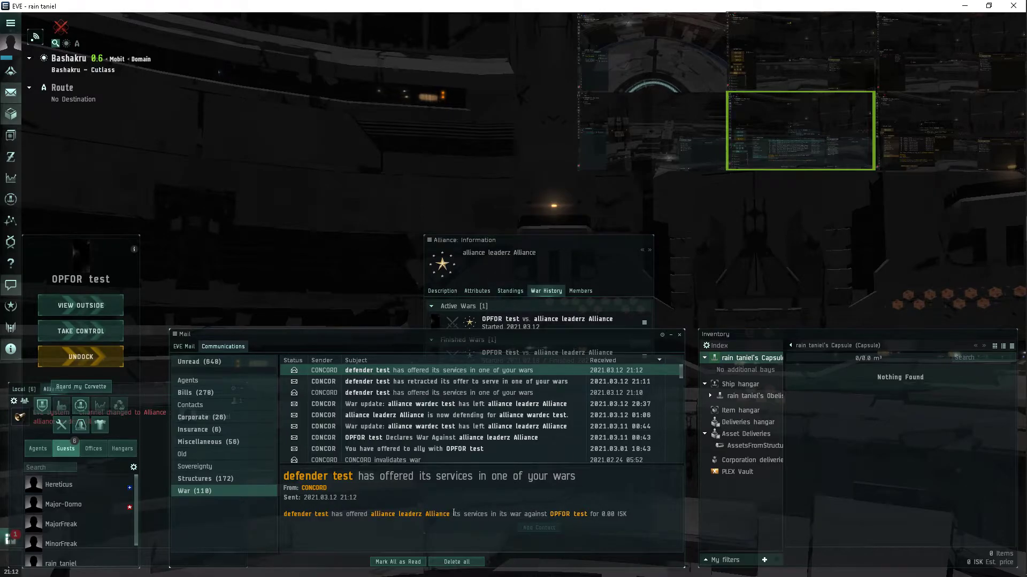
Step: Close the war mail and list the corporation's own wars showing defender test's assistance offer
{"action": "left_click", "coordinate": [679, 334]}
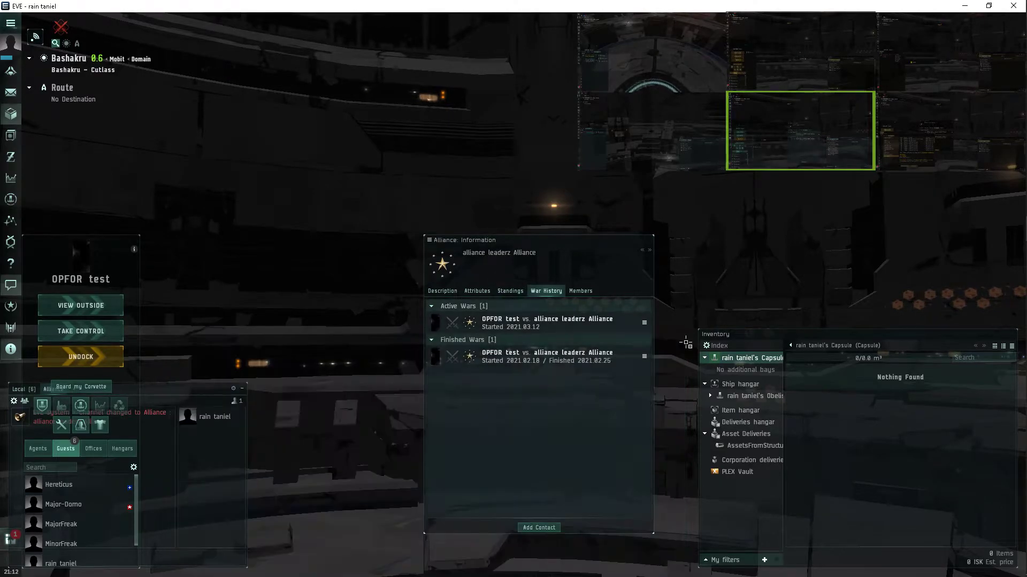
{"action": "left_click", "coordinate": [643, 323]}
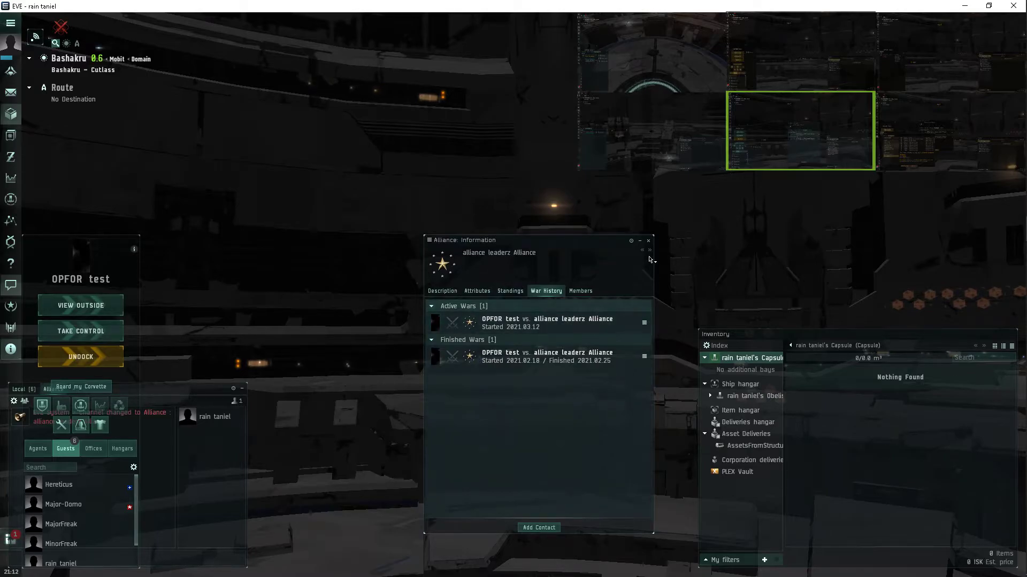
{"action": "left_click", "coordinate": [648, 241]}
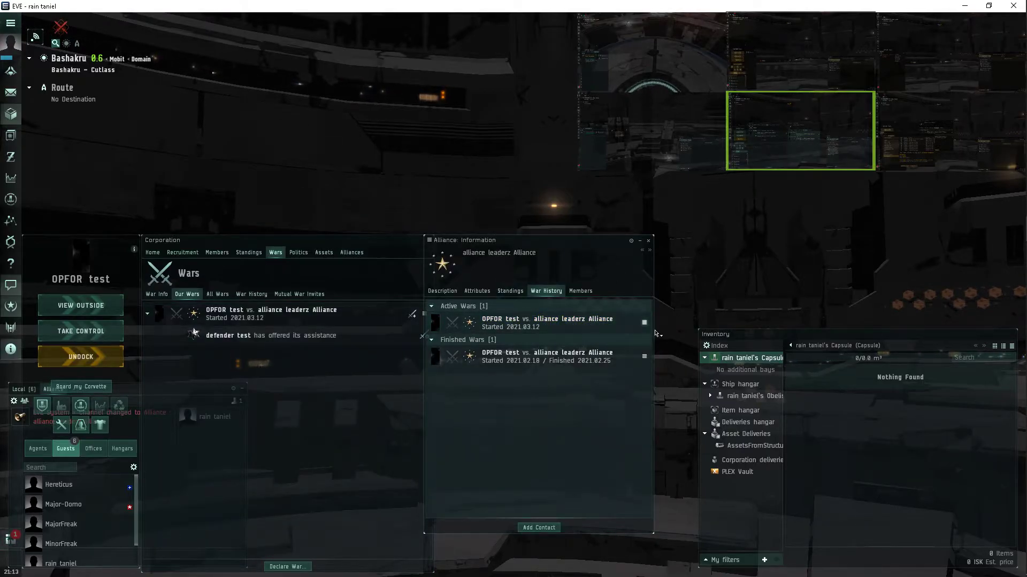
Step: Accept defender test's ally offer from the OPFOR test war's assistance entry
{"action": "left_click", "coordinate": [644, 322]}
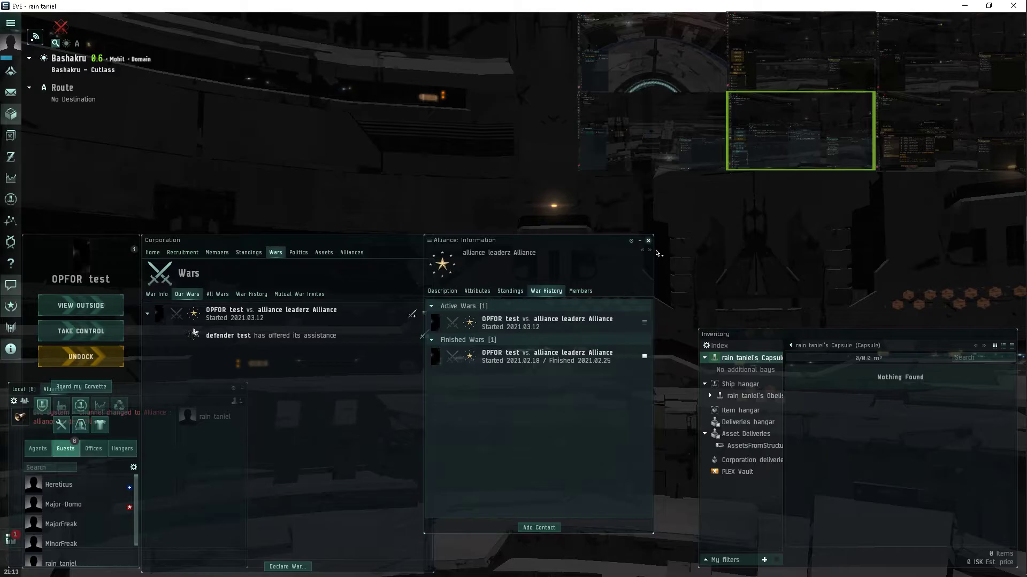
{"action": "left_click", "coordinate": [648, 241]}
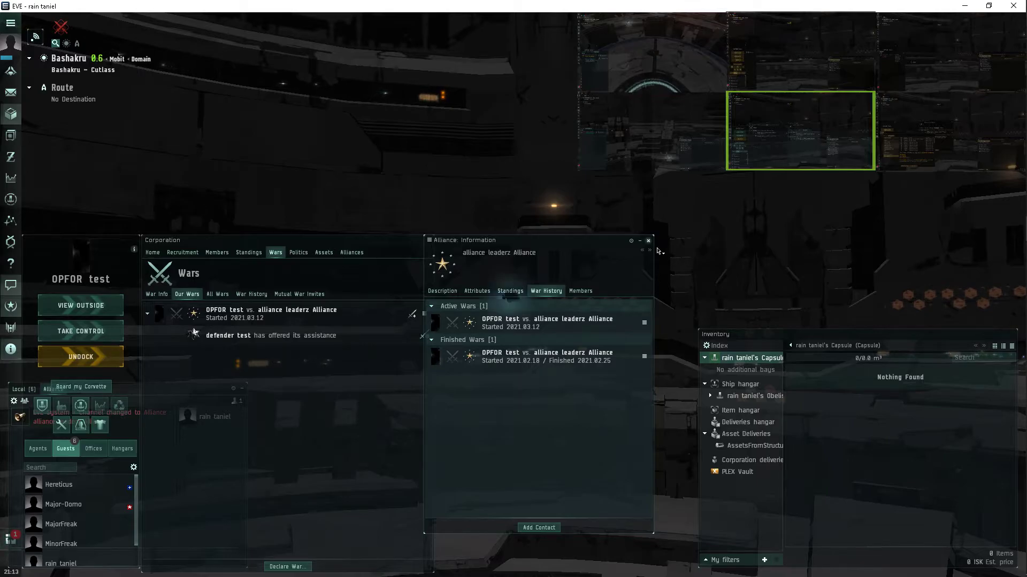
{"action": "left_click", "coordinate": [648, 240]}
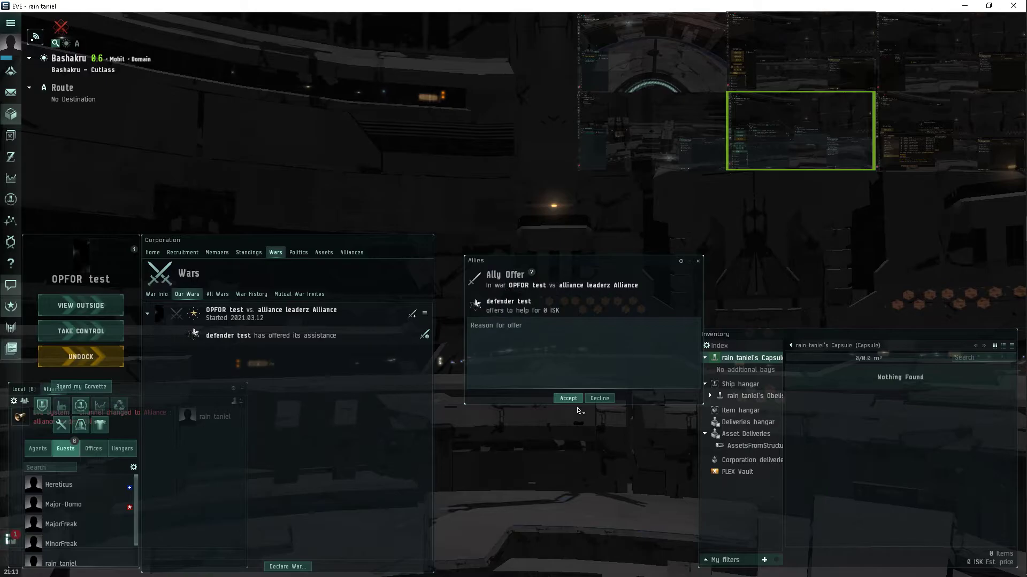
{"action": "left_click", "coordinate": [567, 398]}
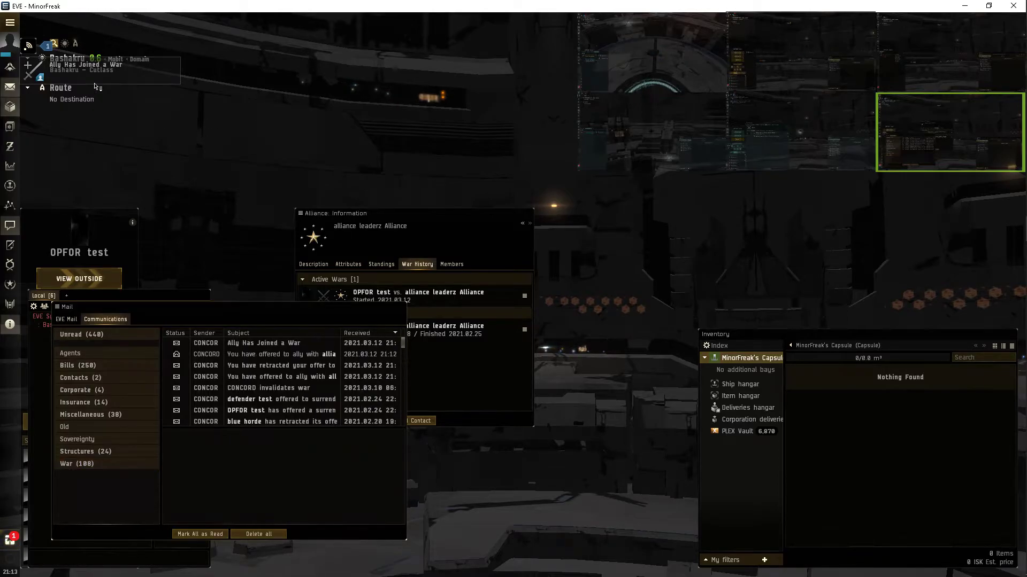
Step: Show the notification history topped by the Ally Has Joined a War notice
{"action": "left_click", "coordinate": [264, 342]}
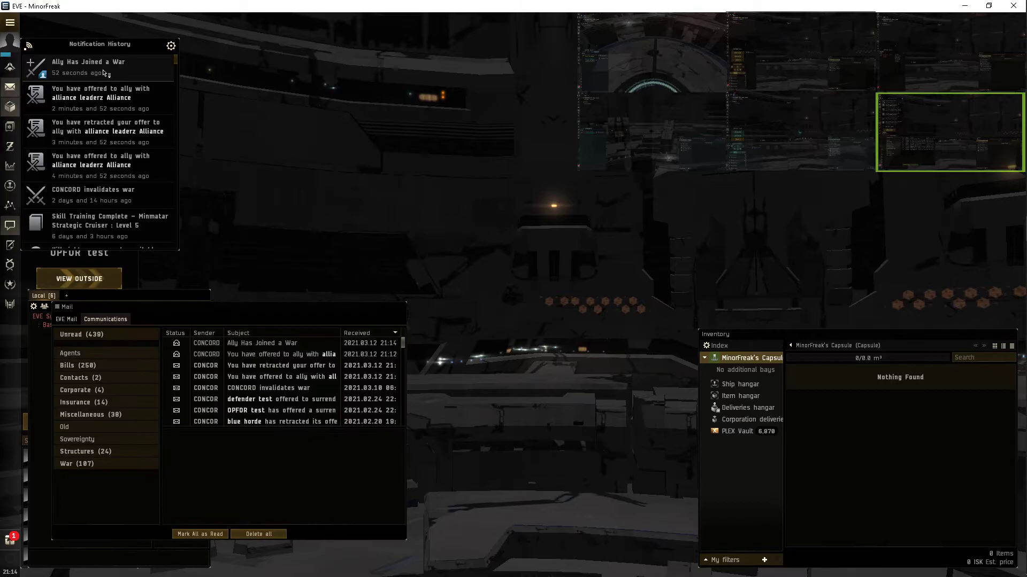
Step: Read the Ally Has Joined a War mail confirming participation from 2021.03.13 01:13
{"action": "left_click", "coordinate": [262, 342]}
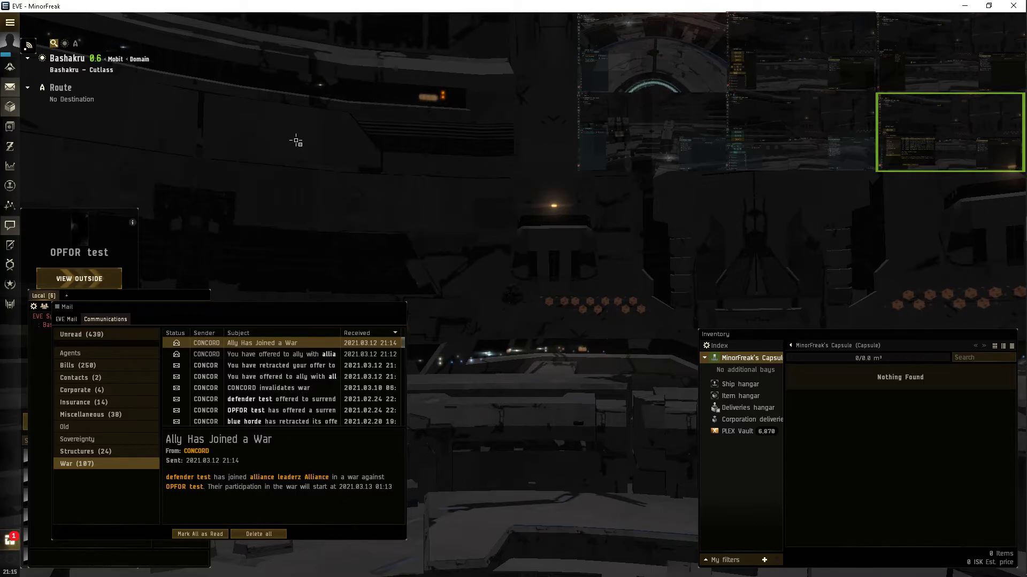
{"action": "mouse_move", "coordinate": [325, 148]}
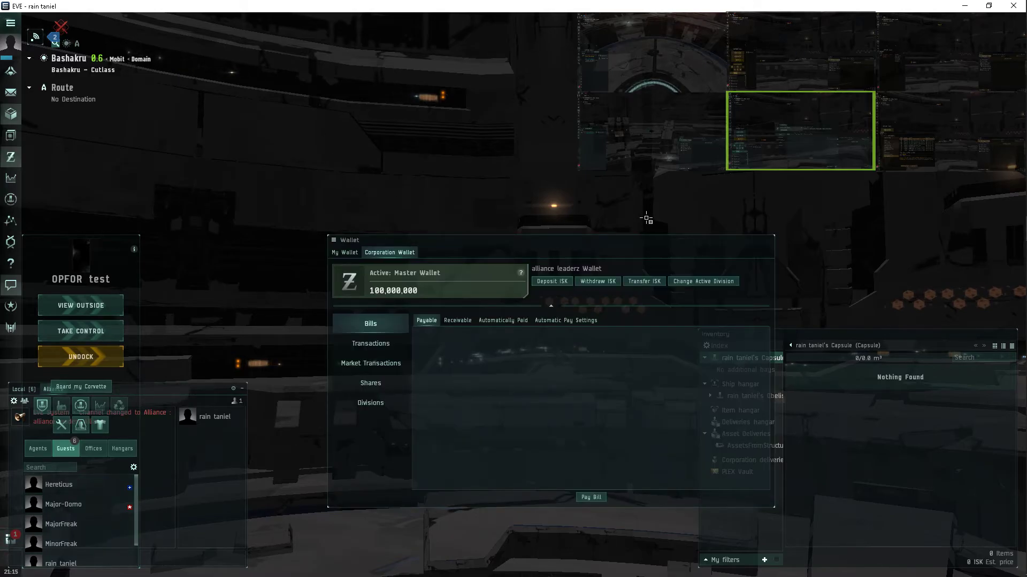
Step: Switch between the personal wallet overview and corporation wallet tabs
{"action": "left_click", "coordinate": [345, 252]}
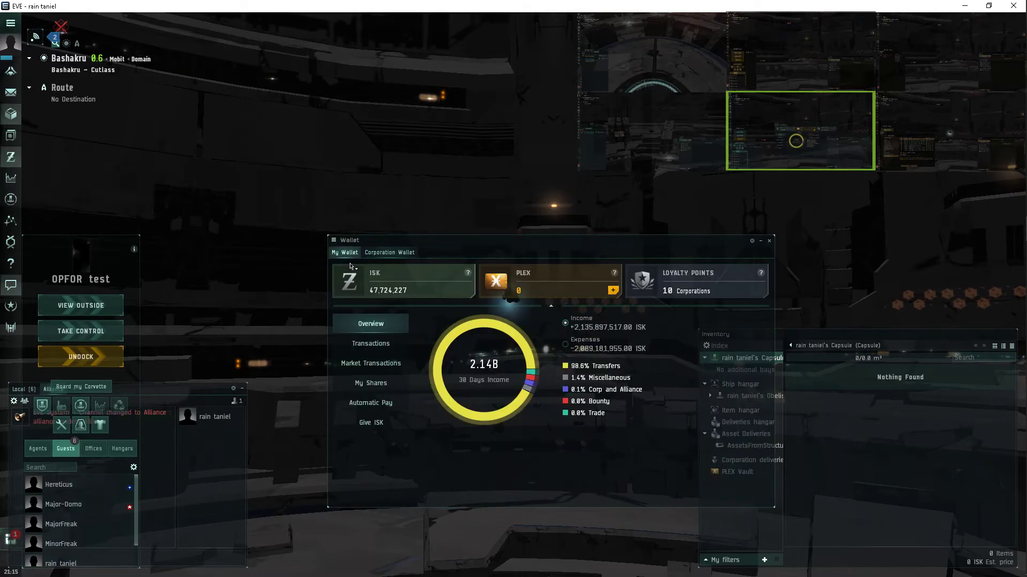
{"action": "left_click", "coordinate": [389, 252]}
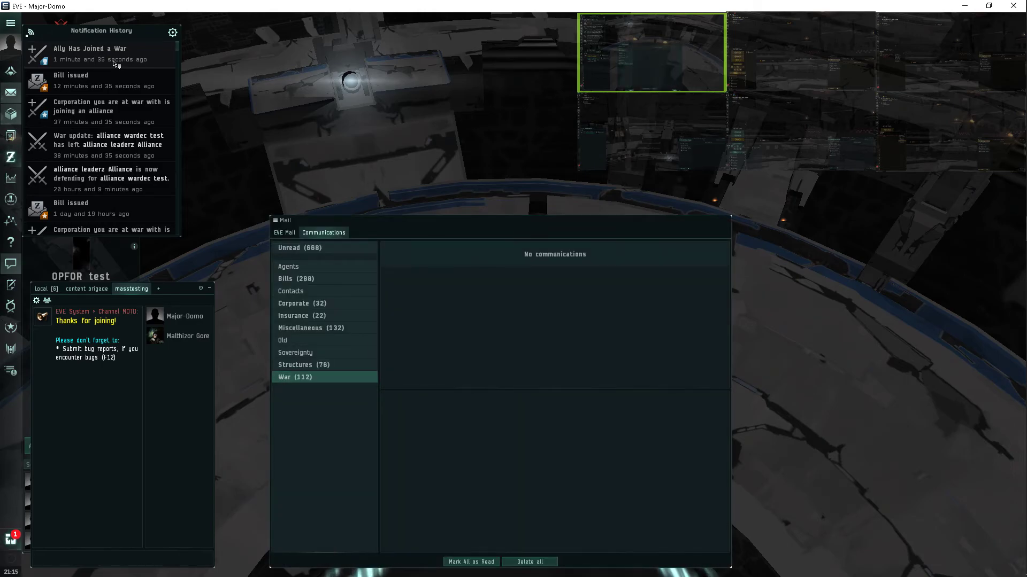
Step: Read the Ally Has Joined a War mail about defender test joining against you, then close it
{"action": "left_click", "coordinate": [294, 377]}
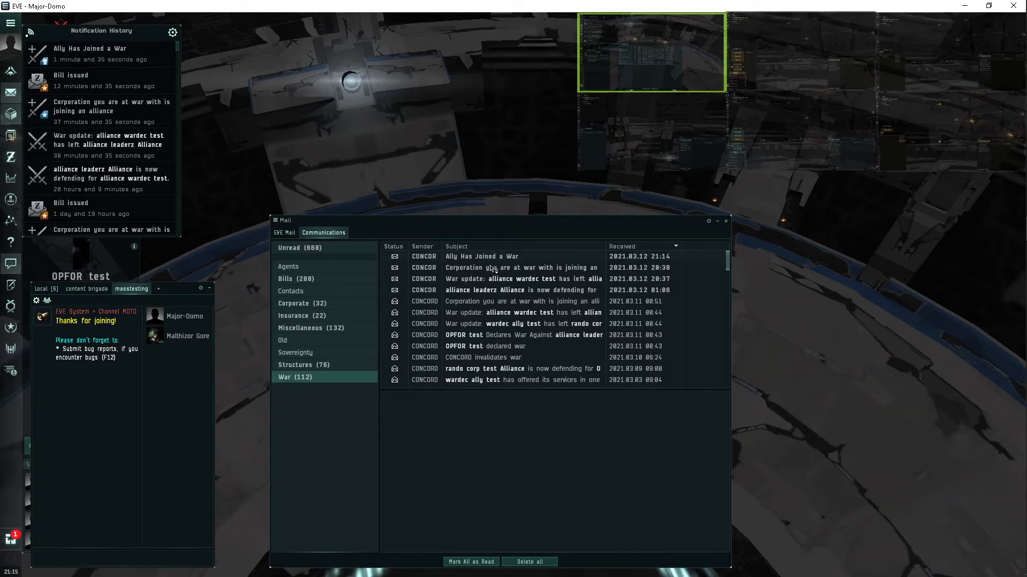
{"action": "left_click", "coordinate": [481, 256]}
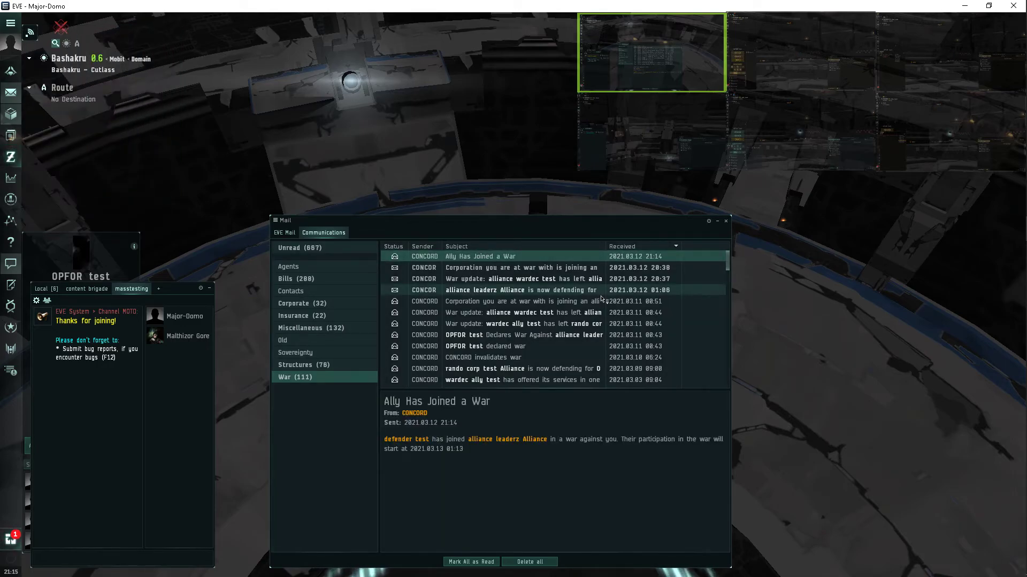
{"action": "left_click", "coordinate": [725, 220]}
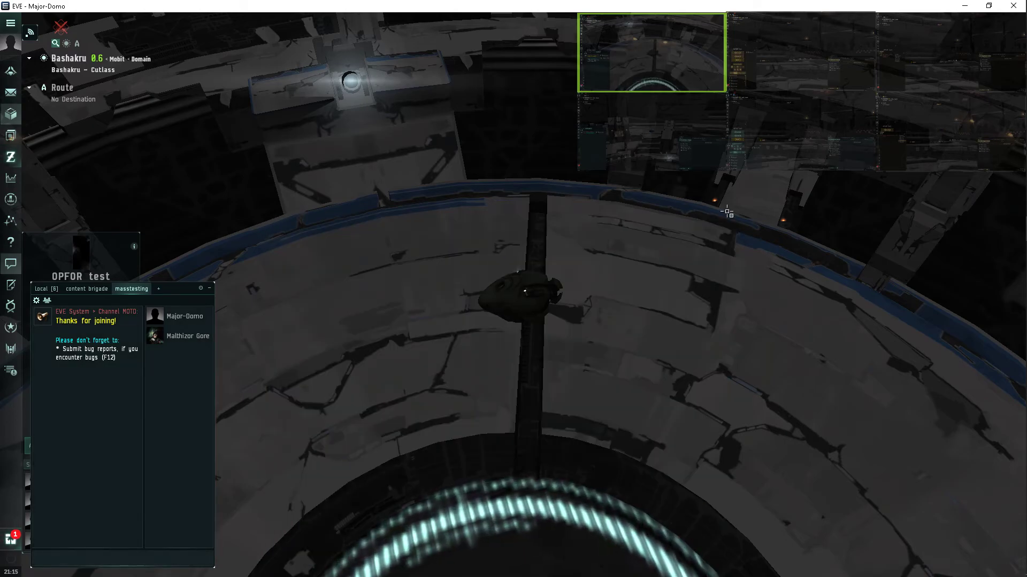